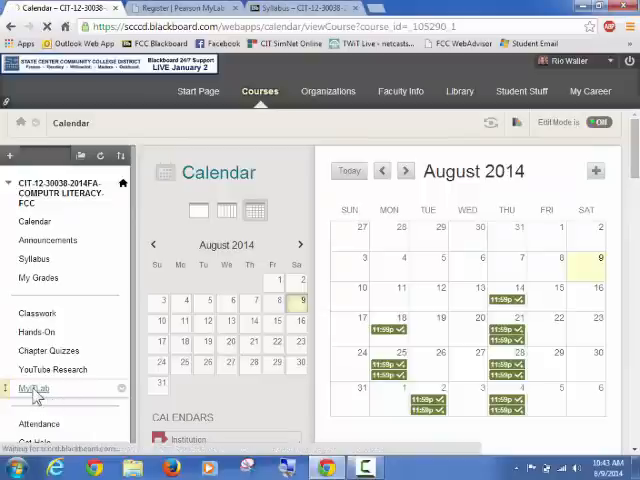
# Open the course's MyITLab page and review the registration steps and course ID.
pyautogui.click(34, 388)
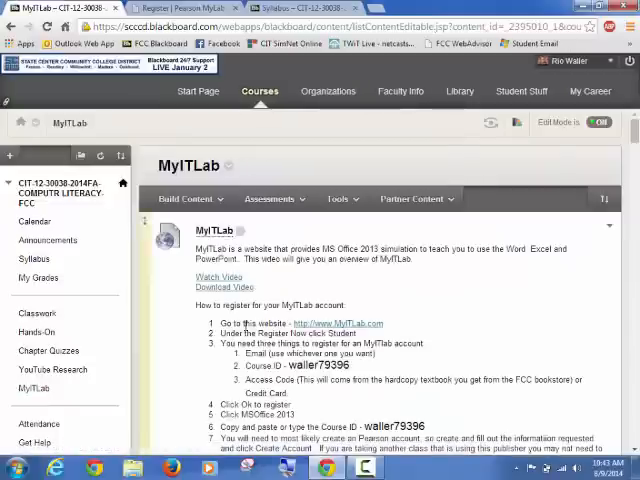
pyautogui.scroll(-3)
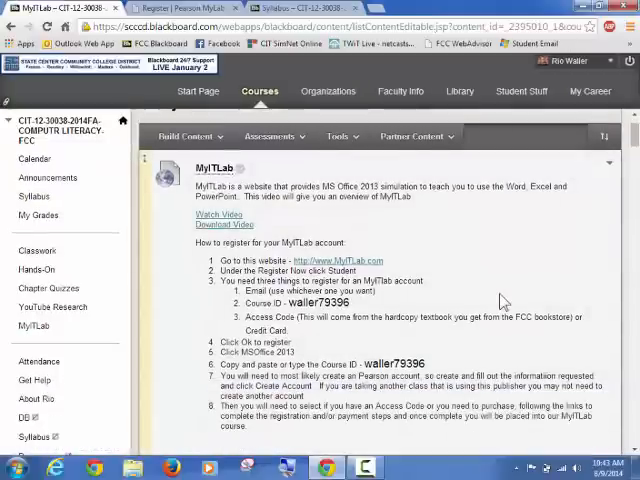
pyautogui.moveTo(360, 340)
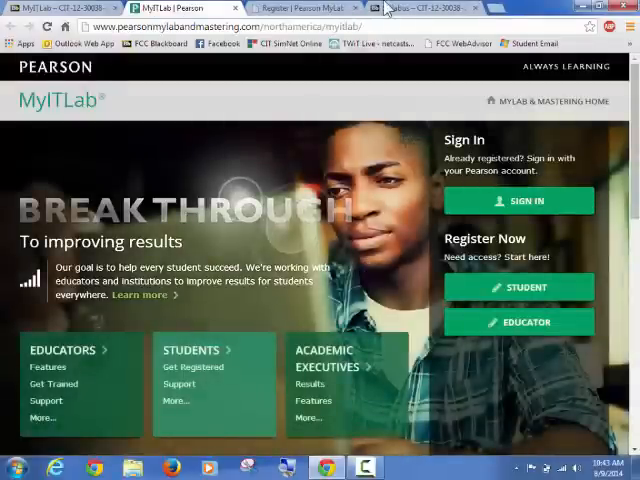
pyautogui.moveTo(188, 174)
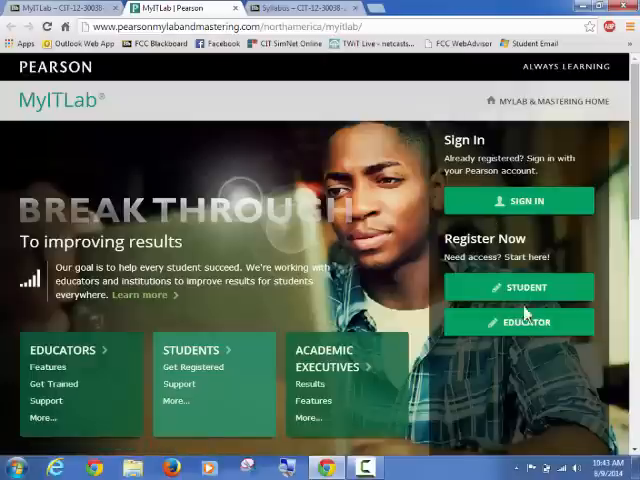
# Open the Student registration information page from the MyITLab home page.
pyautogui.click(520, 288)
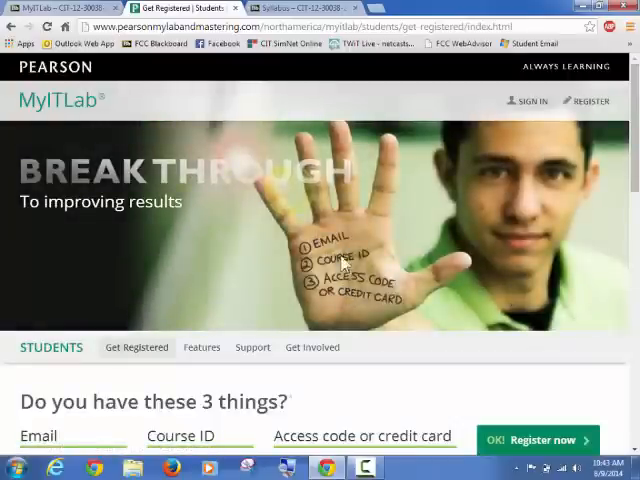
pyautogui.moveTo(340, 256)
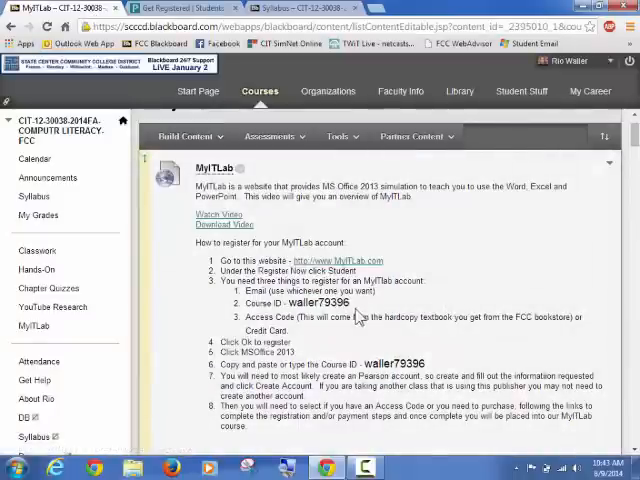
pyautogui.doubleClick(322, 302)
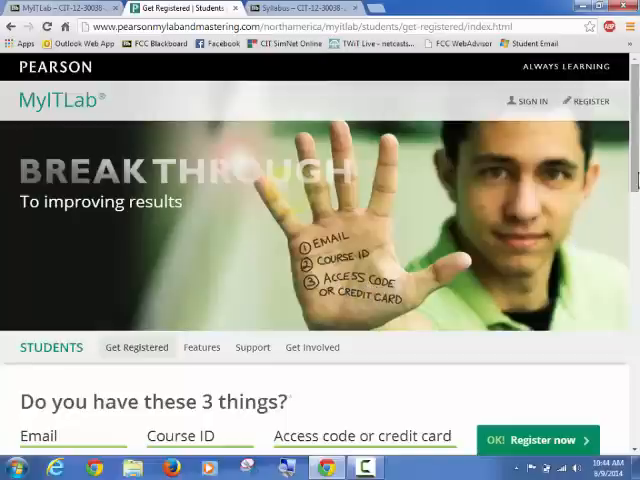
# Review the 'Do you have these 3 things?' list, then return to the Blackboard syllabus.
pyautogui.scroll(-3)
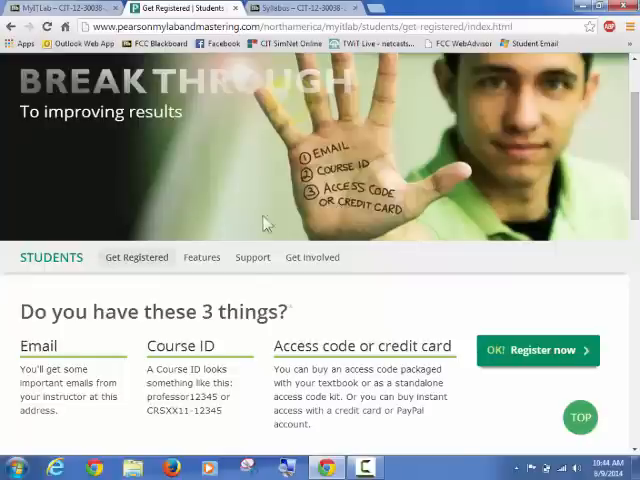
pyautogui.moveTo(336, 160)
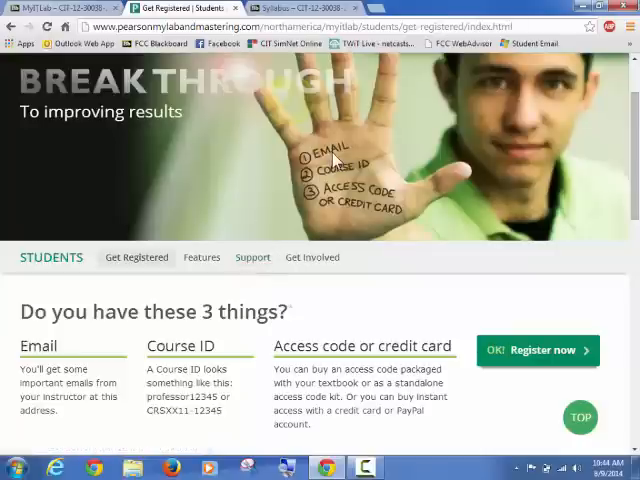
pyautogui.moveTo(360, 212)
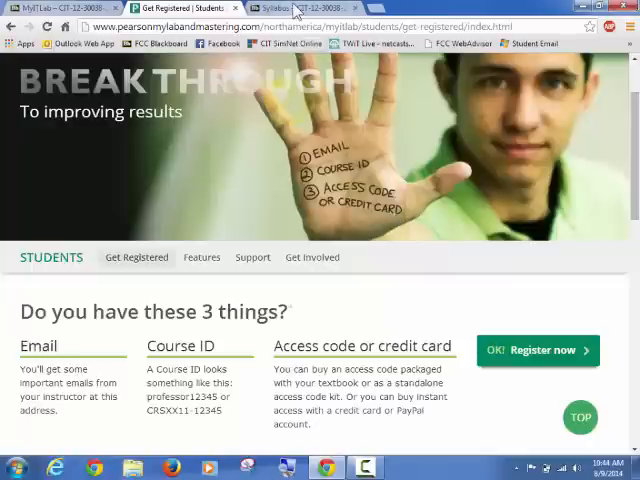
pyautogui.click(290, 8)
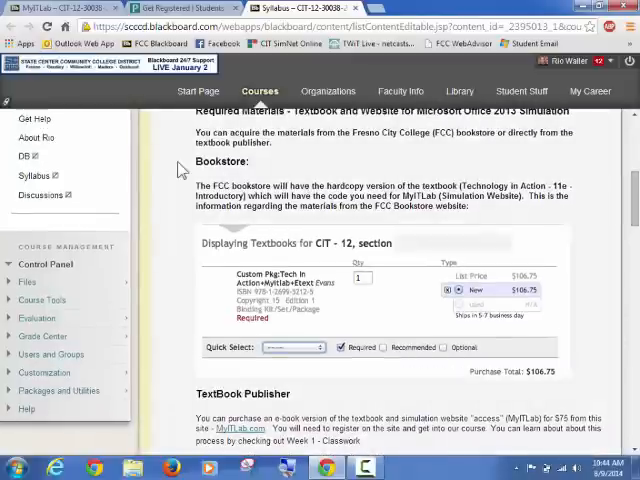
pyautogui.moveTo(236, 410)
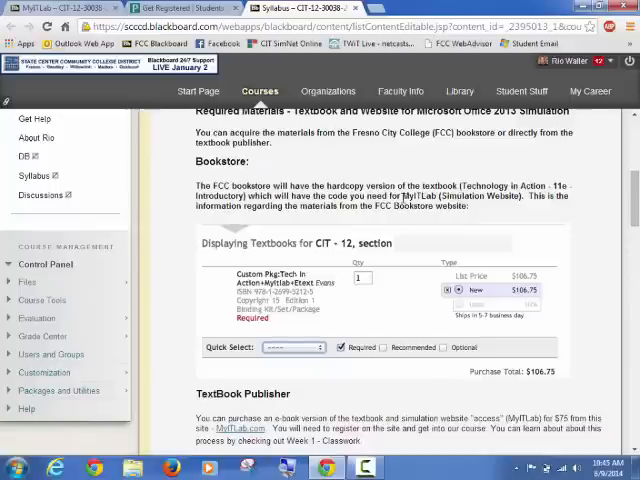
pyautogui.moveTo(558, 382)
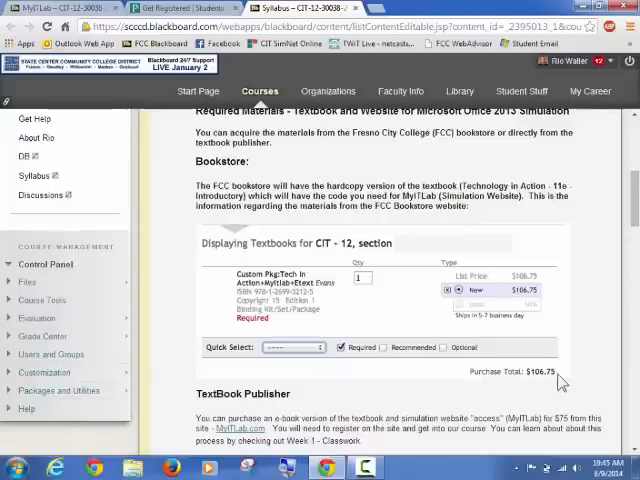
pyautogui.scroll(-3)
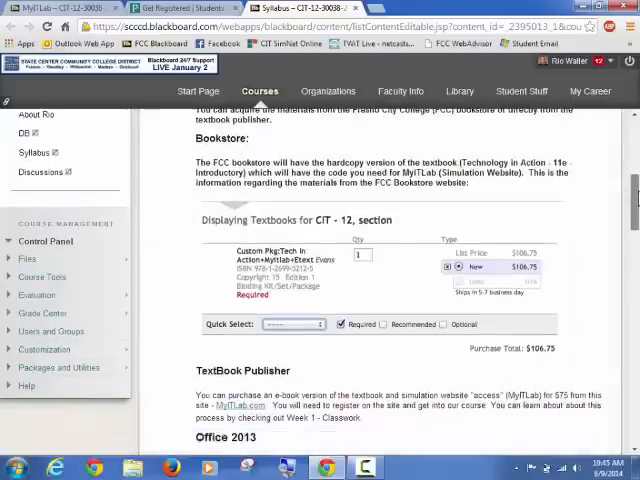
pyautogui.scroll(-3)
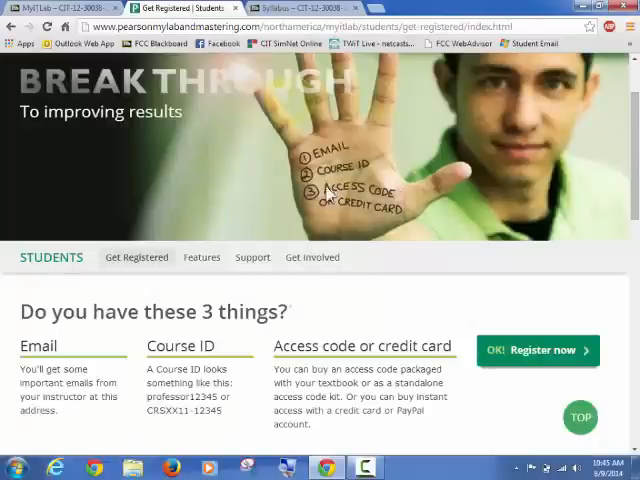
pyautogui.moveTo(376, 216)
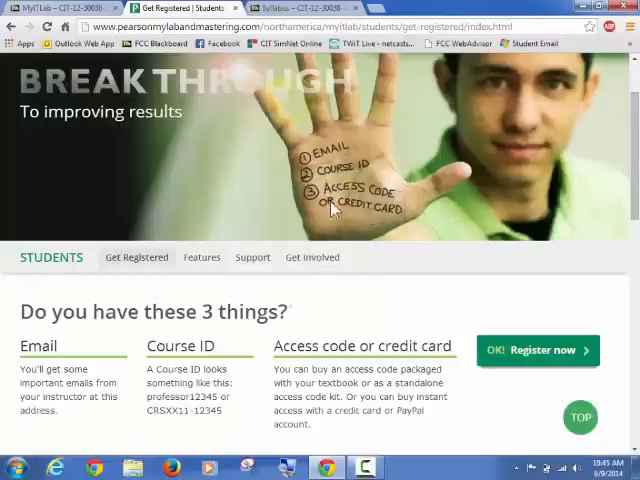
pyautogui.moveTo(384, 216)
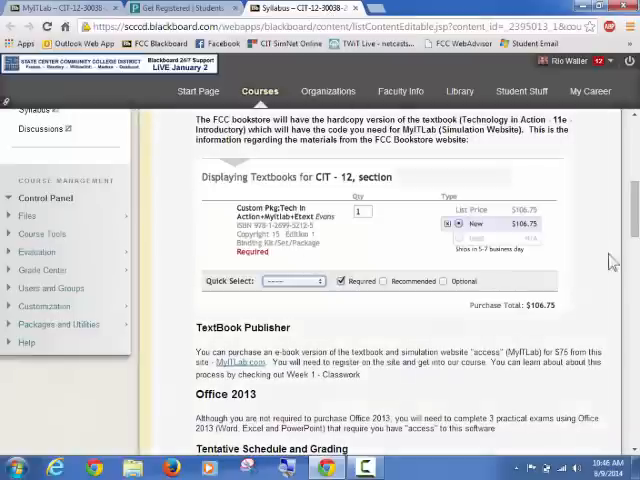
pyautogui.scroll(-3)
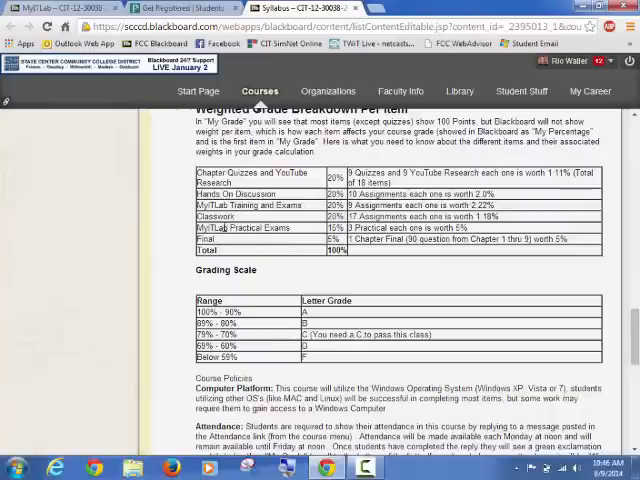
pyautogui.doubleClick(256, 228)
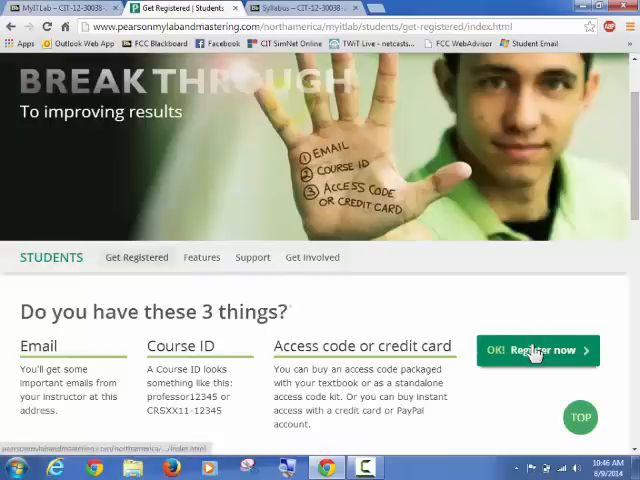
pyautogui.click(536, 350)
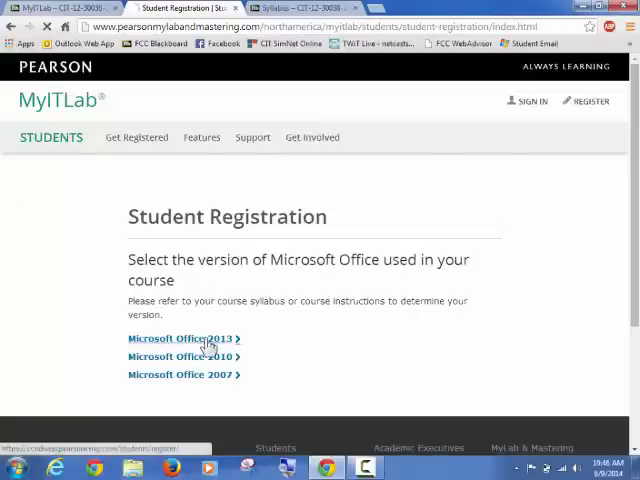
pyautogui.click(180, 338)
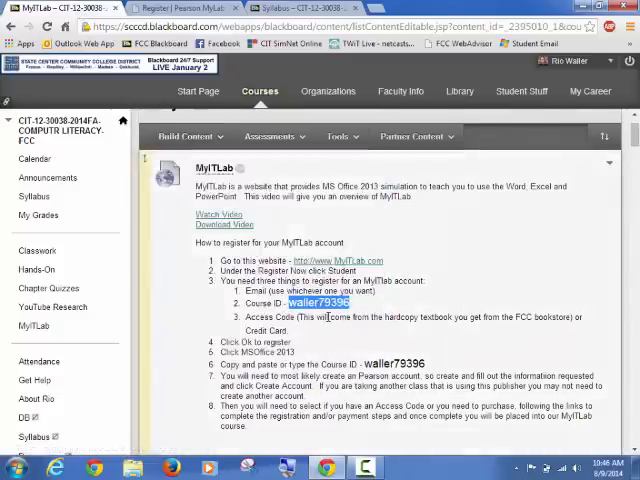
pyautogui.click(180, 8)
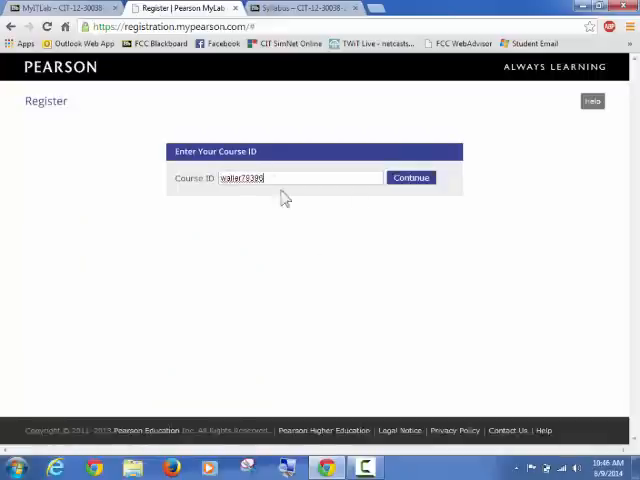
pyautogui.click(410, 176)
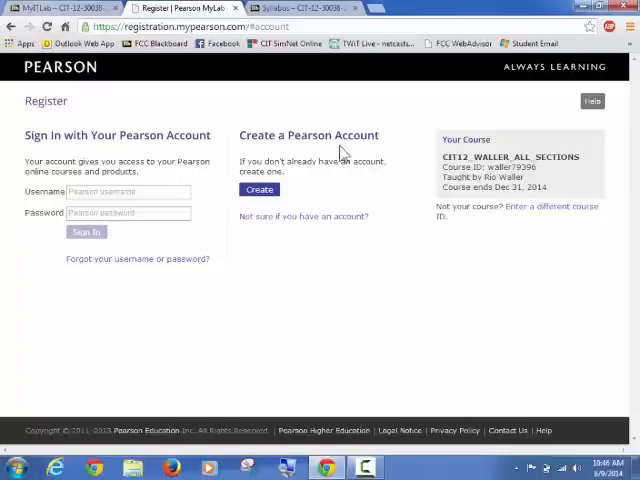
pyautogui.doubleClick(308, 136)
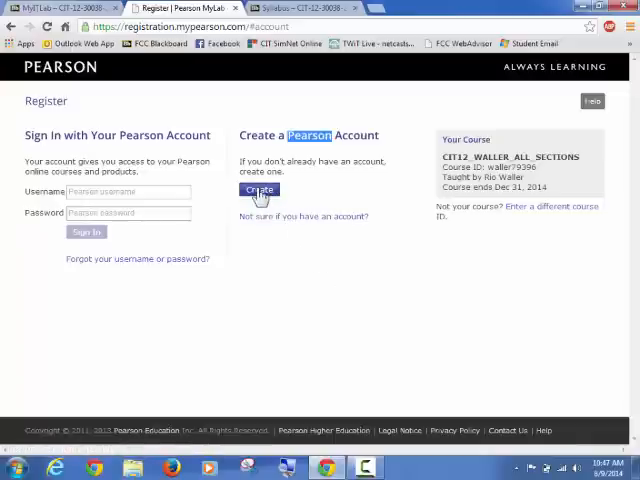
# Start a new Pearson account and fill in email, username, password and names.
pyautogui.click(260, 190)
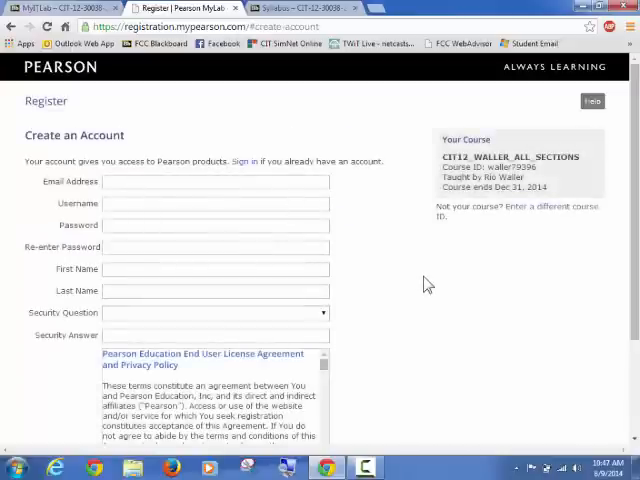
pyautogui.scroll(-3)
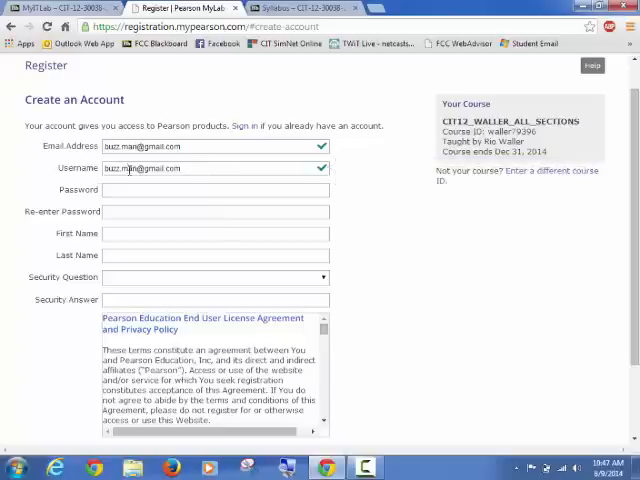
pyautogui.click(216, 188)
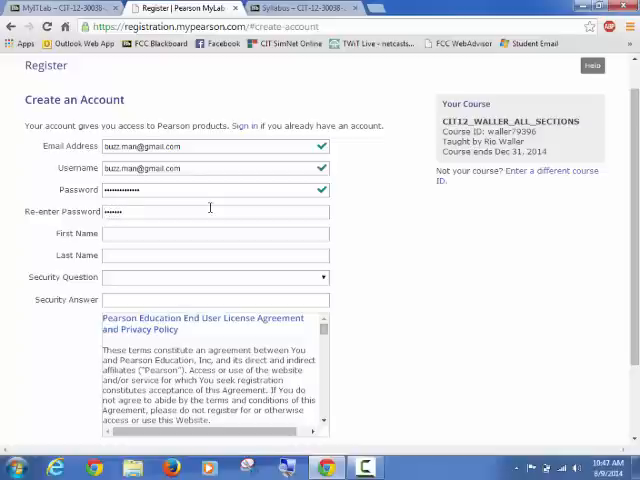
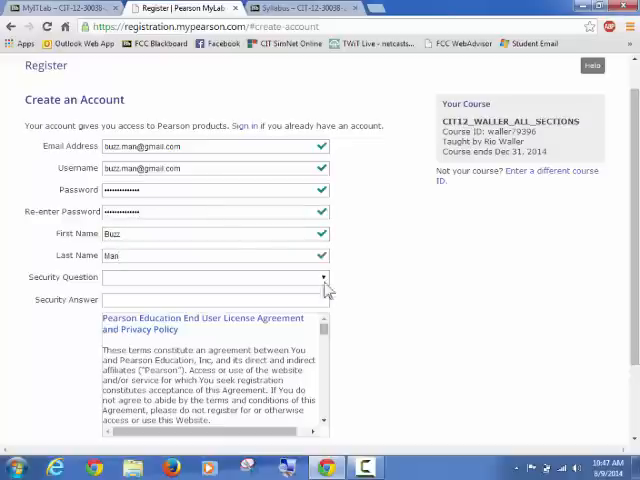
pyautogui.click(216, 276)
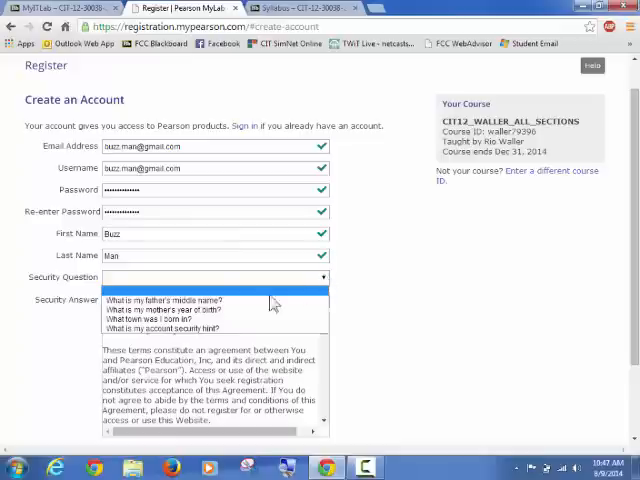
pyautogui.click(164, 320)
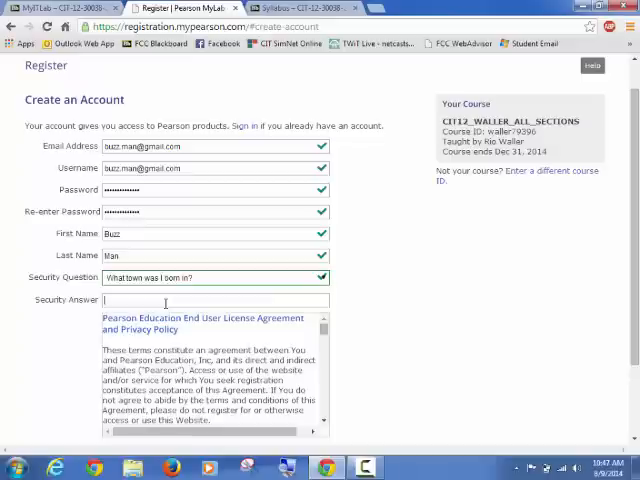
pyautogui.write('Fresno')
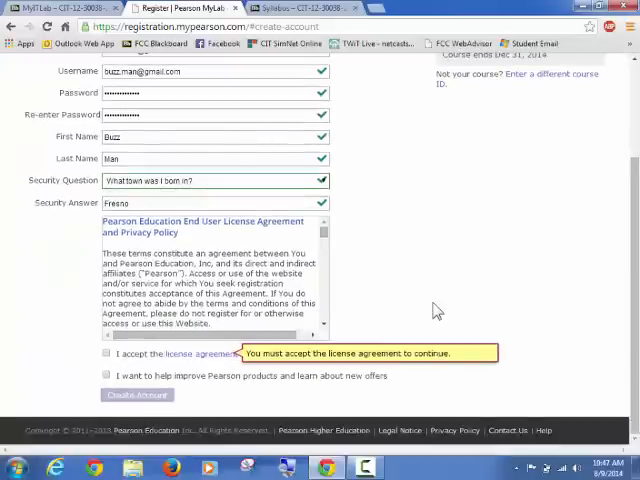
pyautogui.click(106, 352)
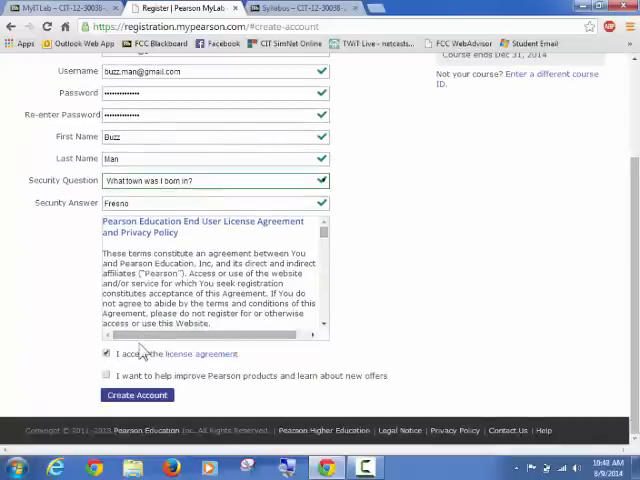
pyautogui.moveTo(170, 380)
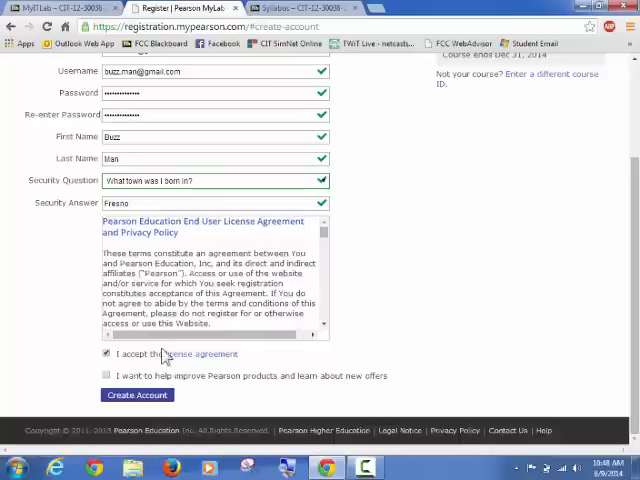
pyautogui.click(136, 394)
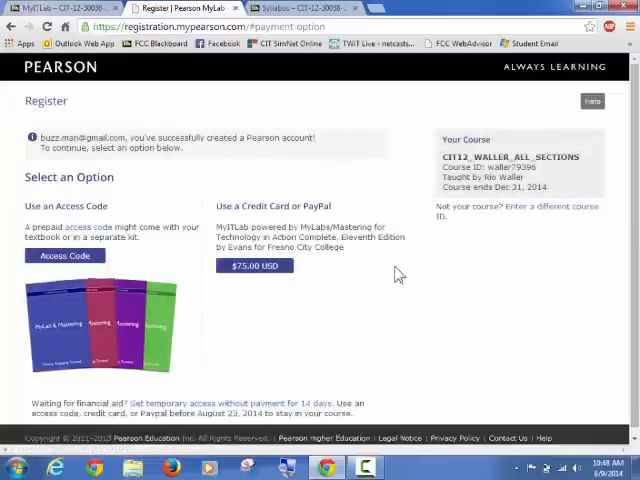
pyautogui.moveTo(430, 332)
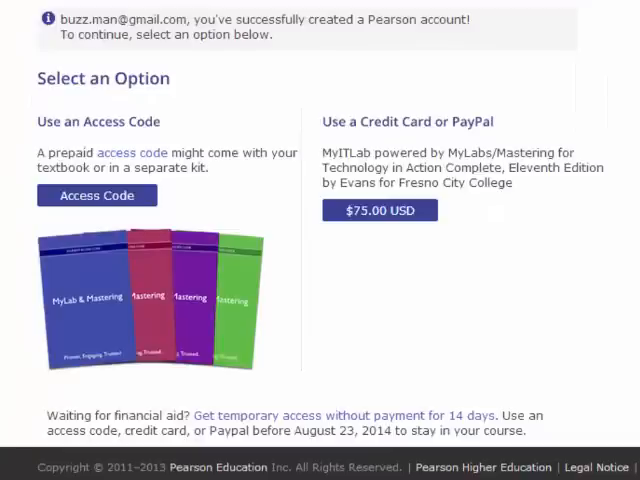
pyautogui.moveTo(388, 116)
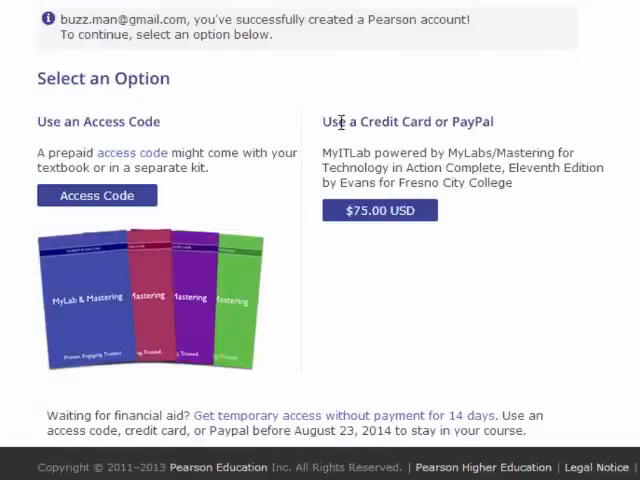
pyautogui.moveTo(164, 148)
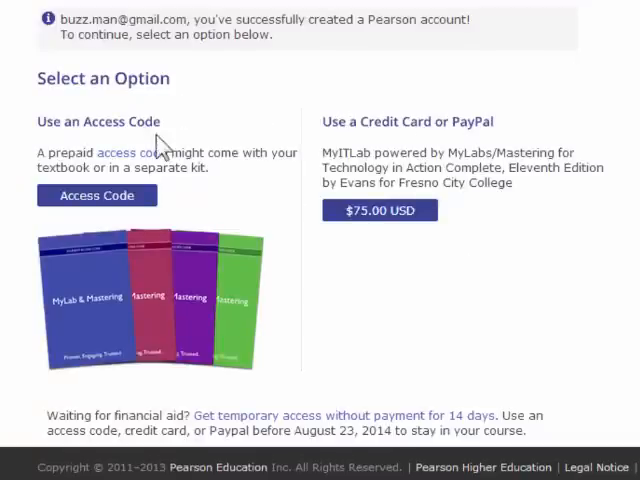
pyautogui.moveTo(370, 300)
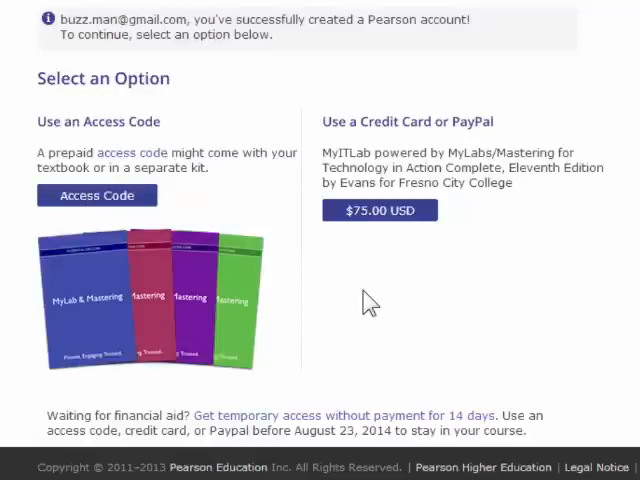
pyautogui.moveTo(100, 416)
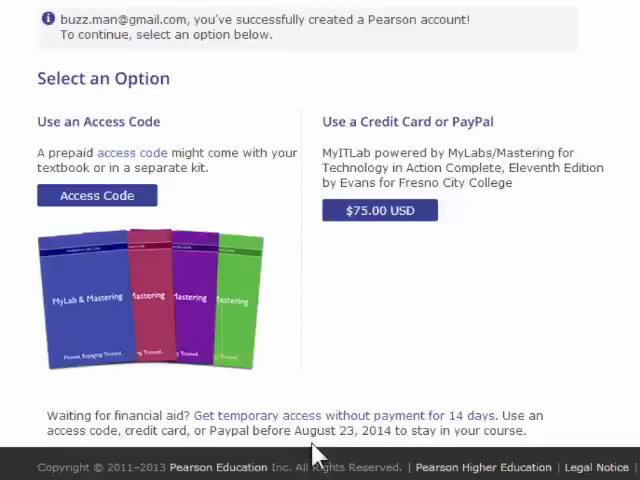
pyautogui.moveTo(410, 352)
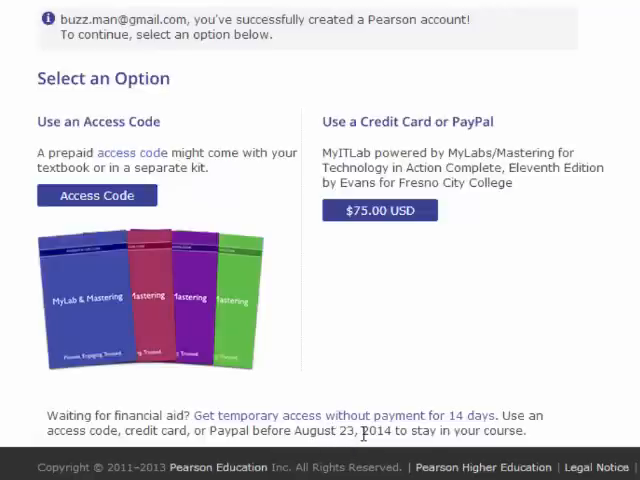
pyautogui.moveTo(492, 344)
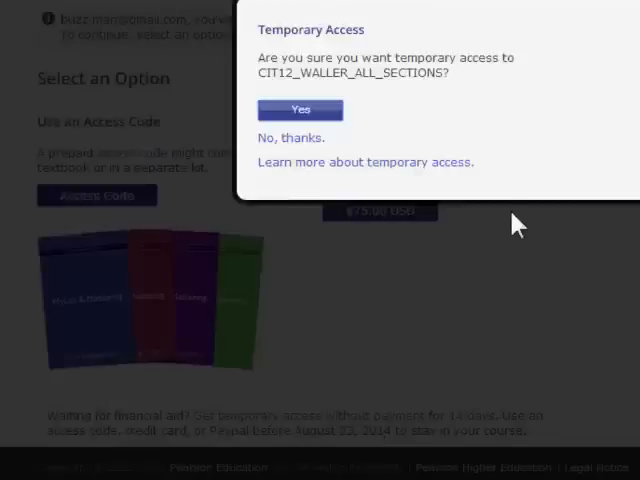
pyautogui.moveTo(262, 70)
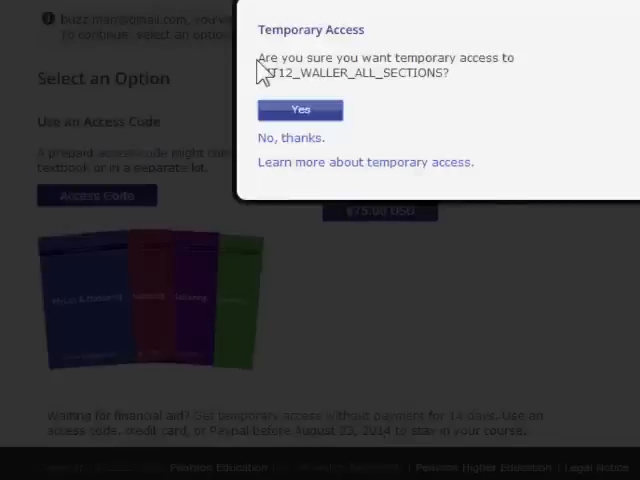
pyautogui.click(298, 136)
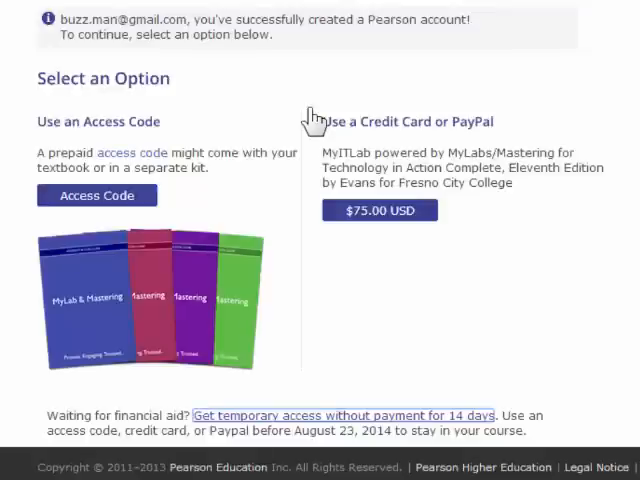
pyautogui.click(380, 210)
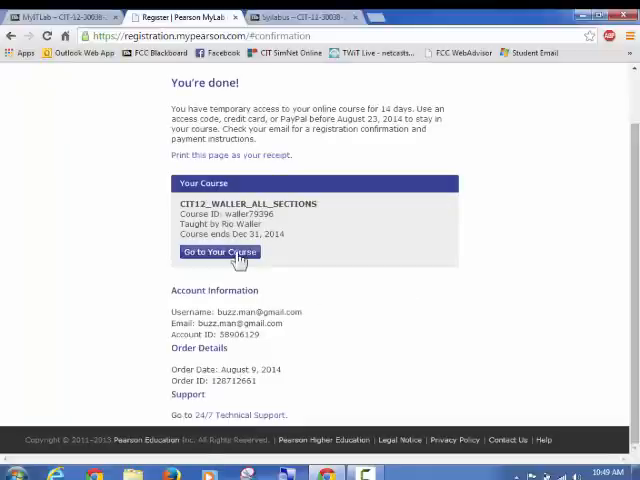
# Go to the course in a new tab and print the 'You're done!' confirmation as a receipt.
pyautogui.click(220, 252)
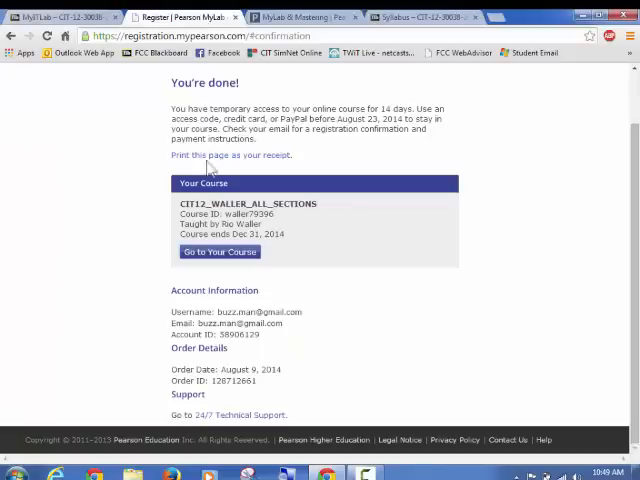
pyautogui.click(204, 16)
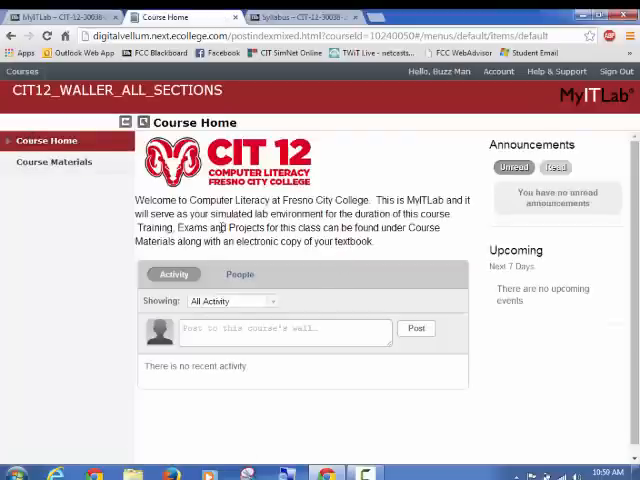
pyautogui.moveTo(164, 180)
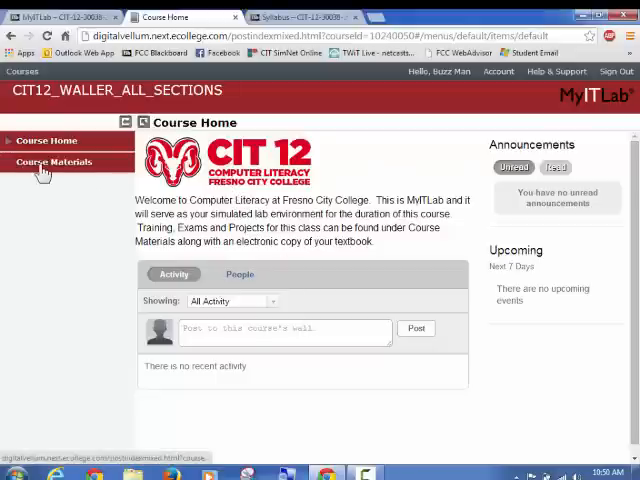
# Open Course Materials from the course home sidebar.
pyautogui.click(52, 162)
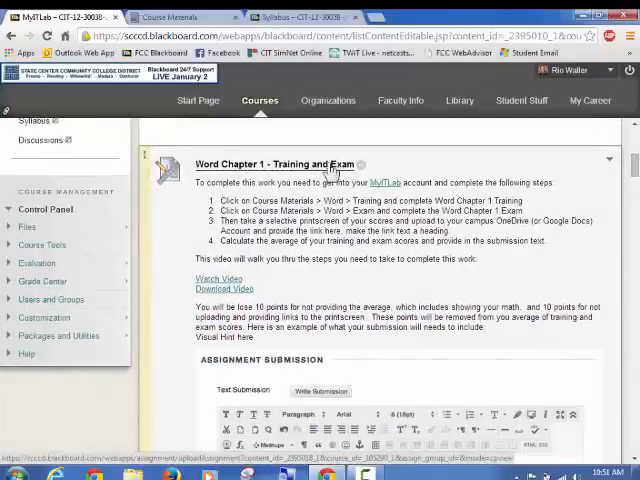
# Scroll through the Word Chapter 1 – Training and Exam assignment instructions in Blackboard.
pyautogui.scroll(-3)
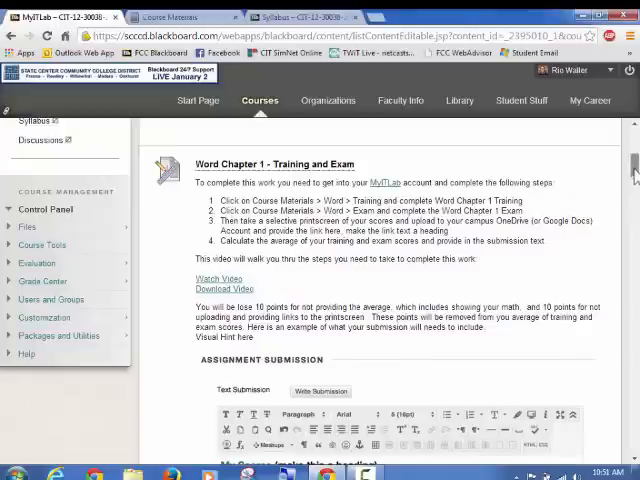
pyautogui.scroll(-3)
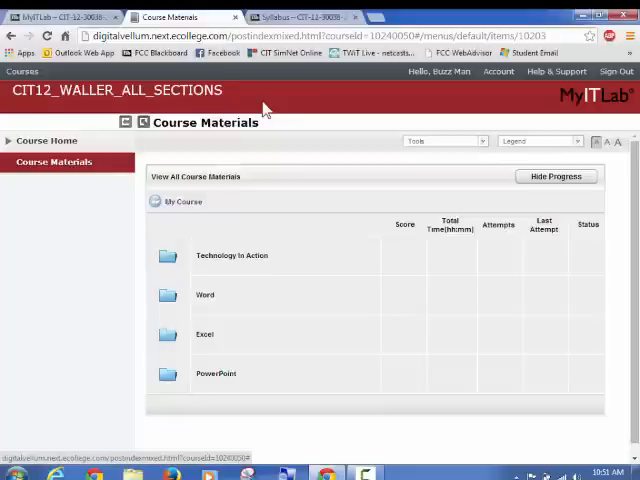
# Open the Word materials, try Word Chapter 1 Simulation Training, then start entering the MyITLab address in a new tab.
pyautogui.click(204, 294)
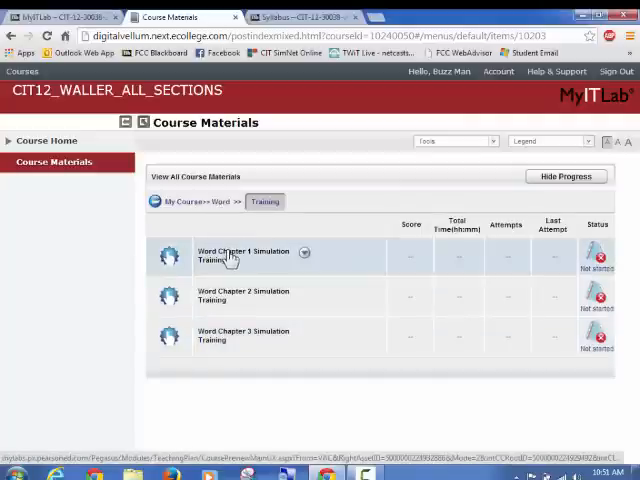
pyautogui.click(232, 256)
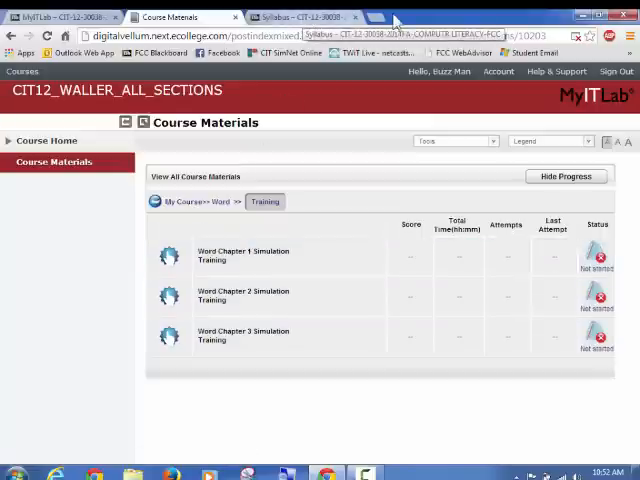
pyautogui.write('myitlab/')
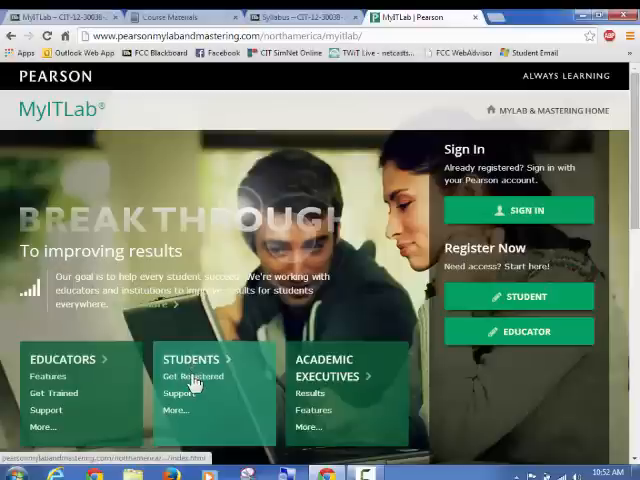
pyautogui.moveTo(176, 392)
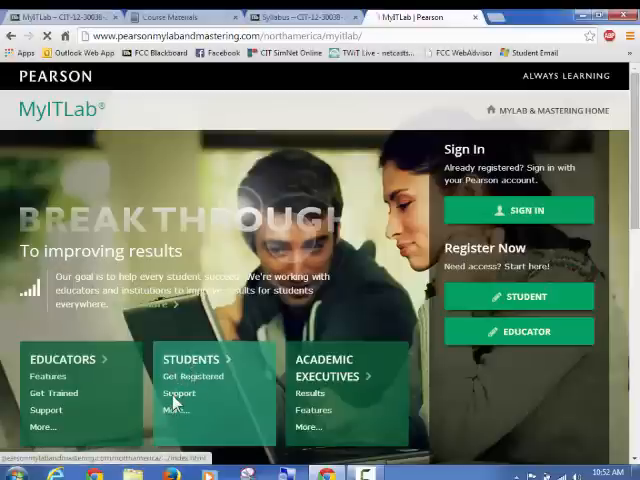
# Go to Students > Support and choose the Microsoft Office 2013 support page.
pyautogui.click(180, 392)
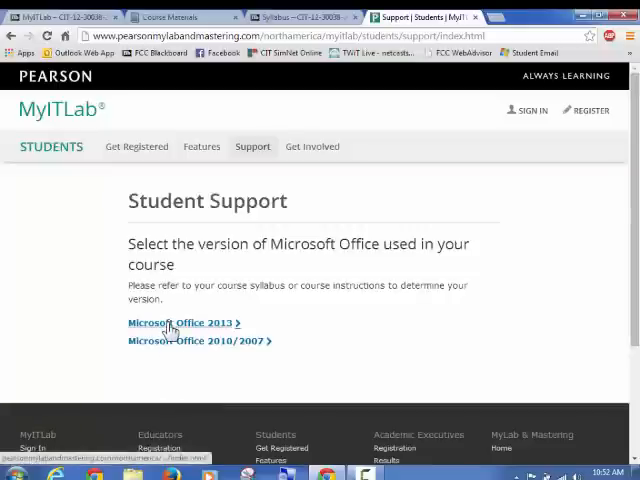
pyautogui.click(176, 322)
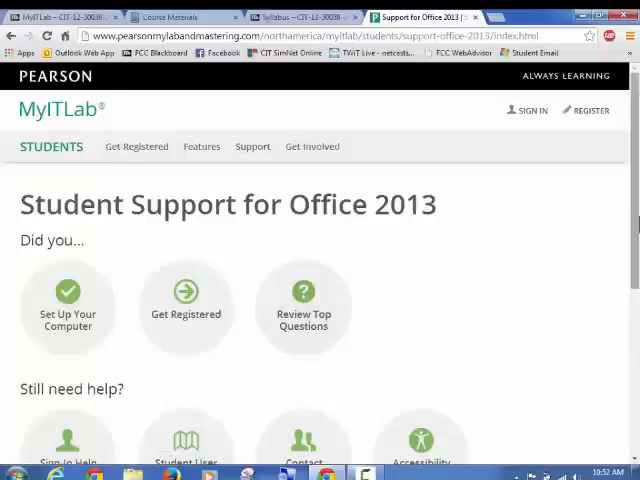
pyautogui.scroll(-3)
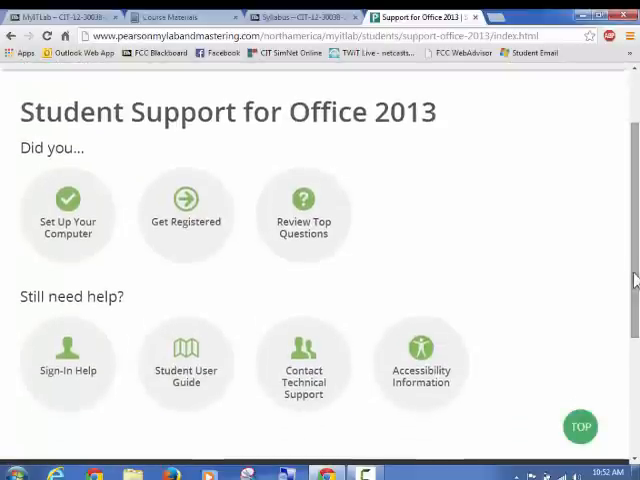
pyautogui.moveTo(404, 236)
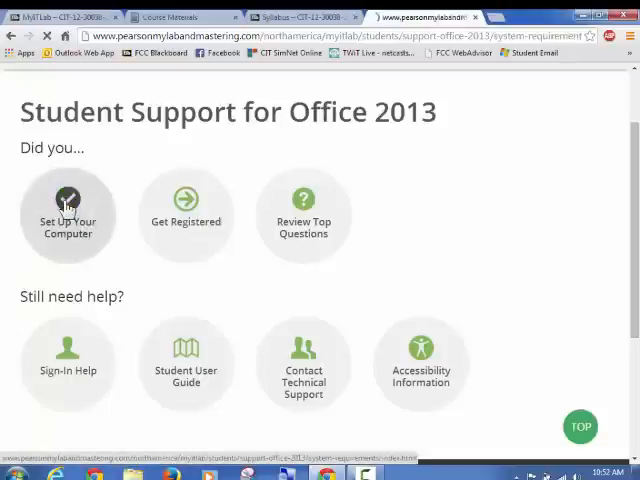
# View Set Up Your Computer system requirements and jump to the Browser Tune-up section.
pyautogui.click(68, 216)
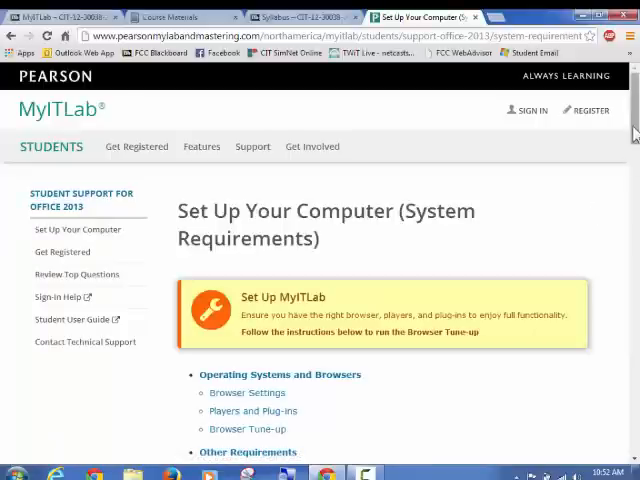
pyautogui.scroll(-3)
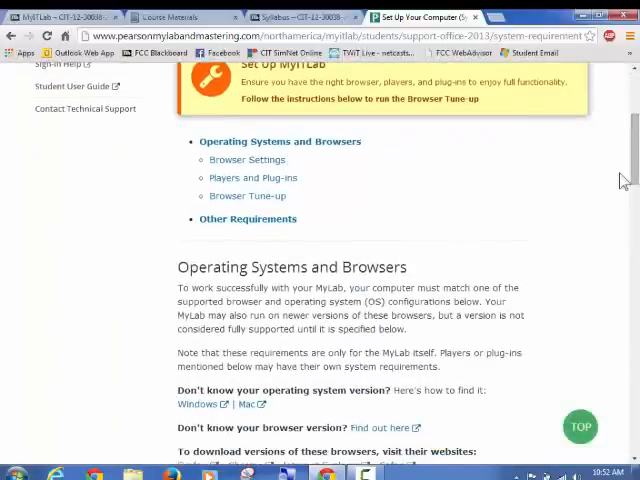
pyautogui.scroll(-3)
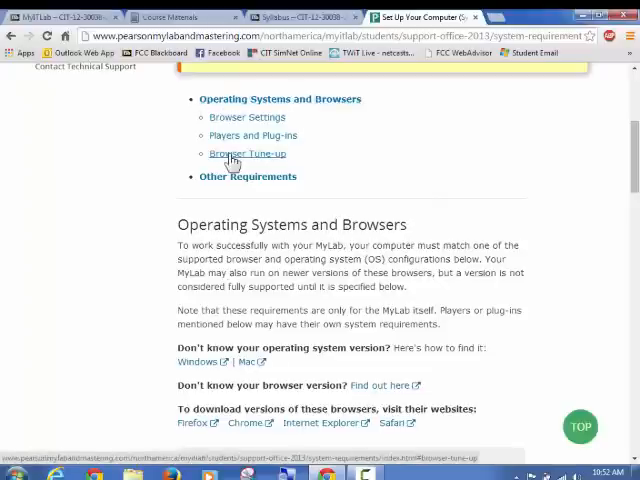
pyautogui.click(248, 152)
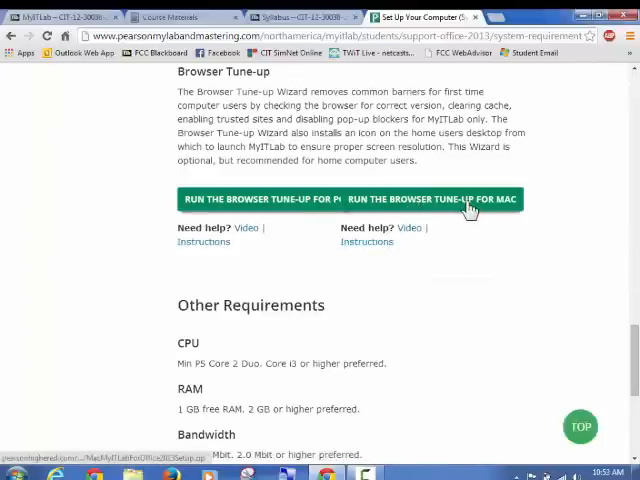
pyautogui.moveTo(252, 200)
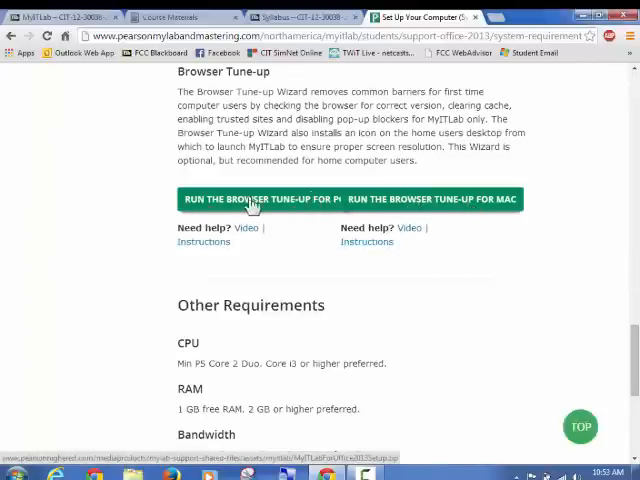
pyautogui.moveTo(168, 200)
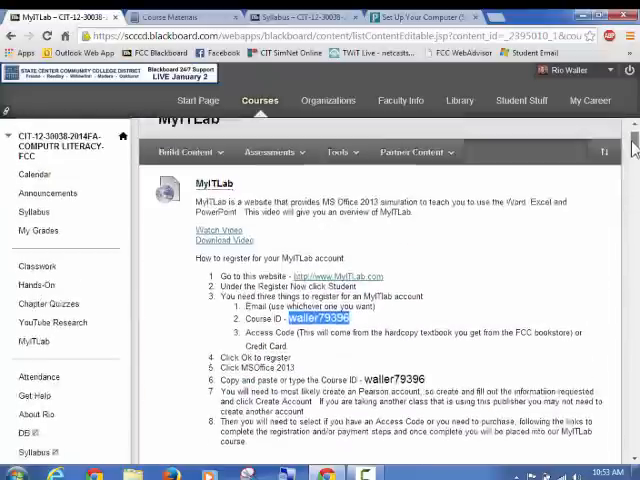
# Scroll through Blackboard's MyITLab registration steps, then return to the MyITLab course materials tab.
pyautogui.scroll(-3)
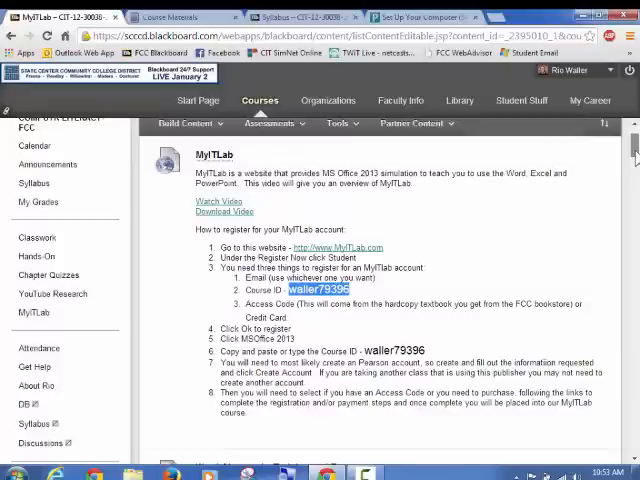
pyautogui.scroll(-3)
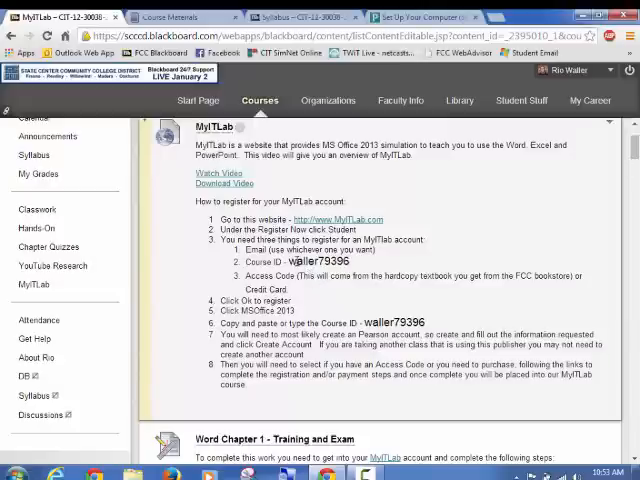
pyautogui.moveTo(392, 324)
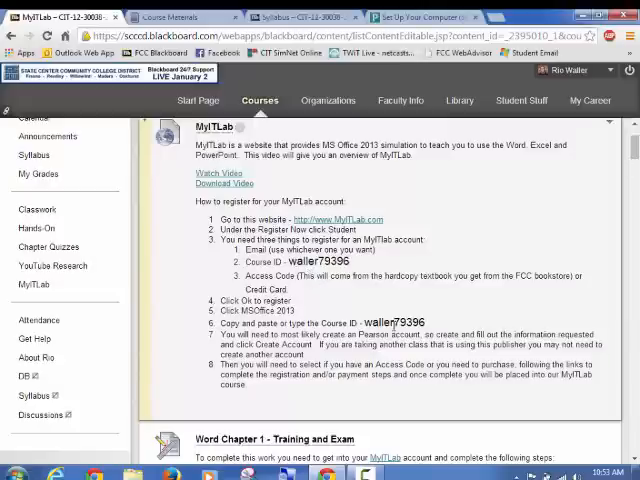
pyautogui.click(168, 16)
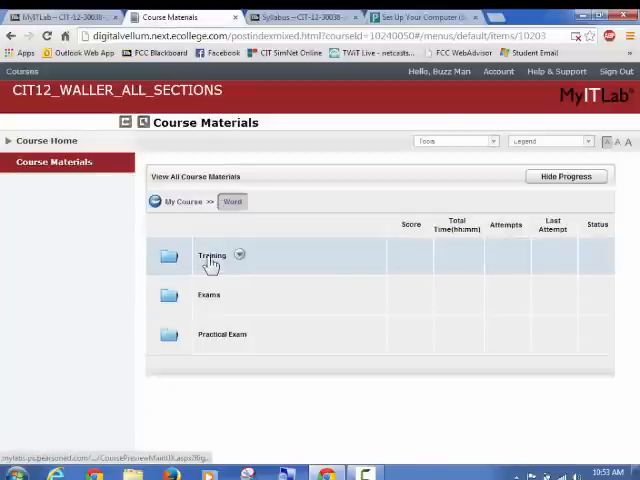
pyautogui.moveTo(214, 340)
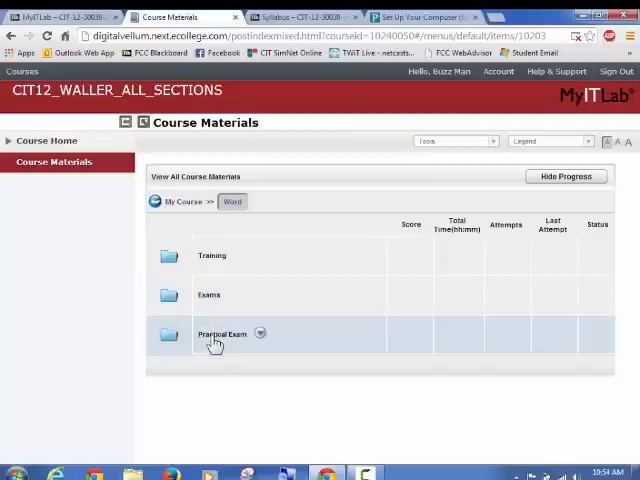